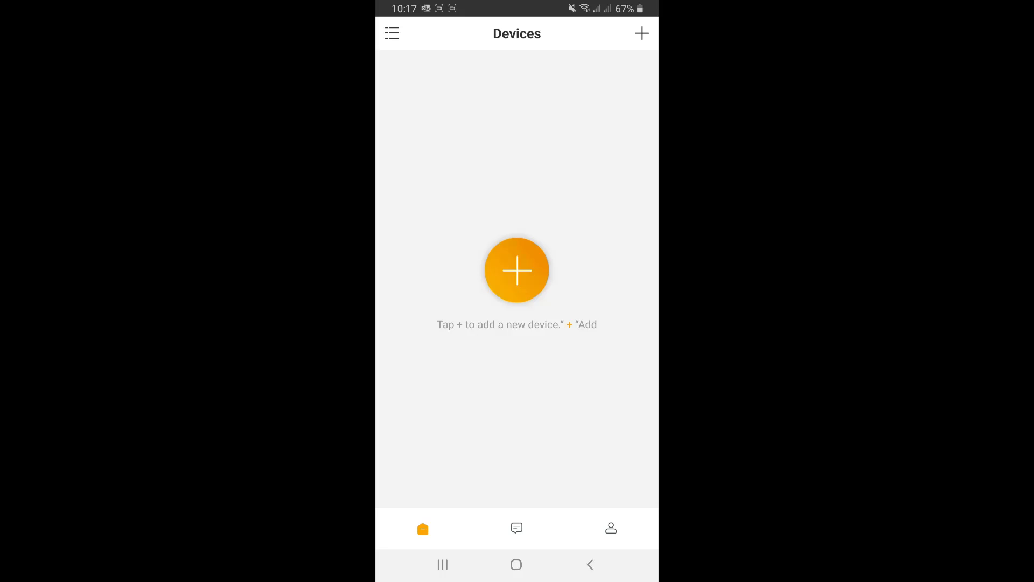
Begin adding a device from the Devices screen and choose Camera as the type
click(516, 269)
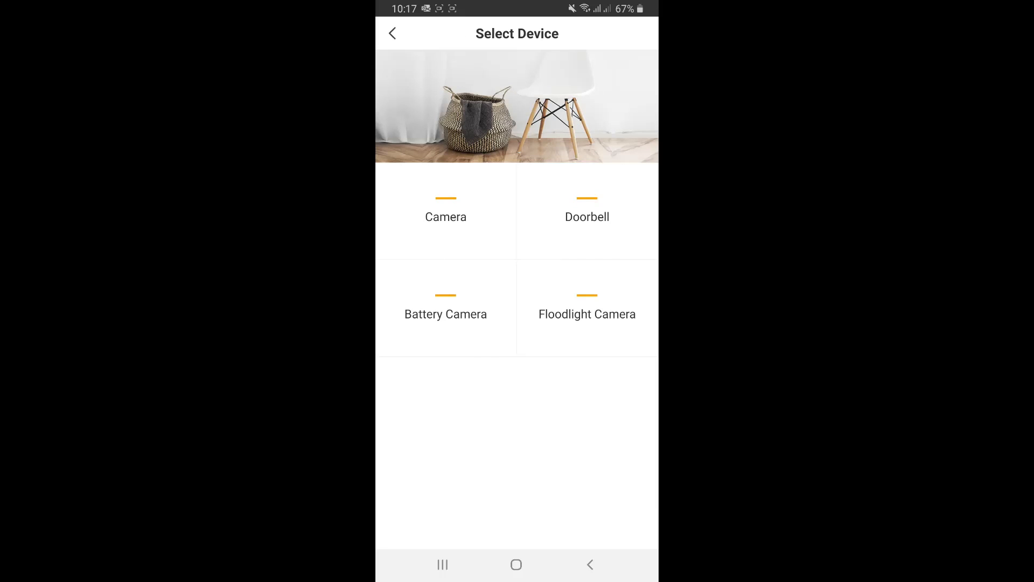
click(446, 211)
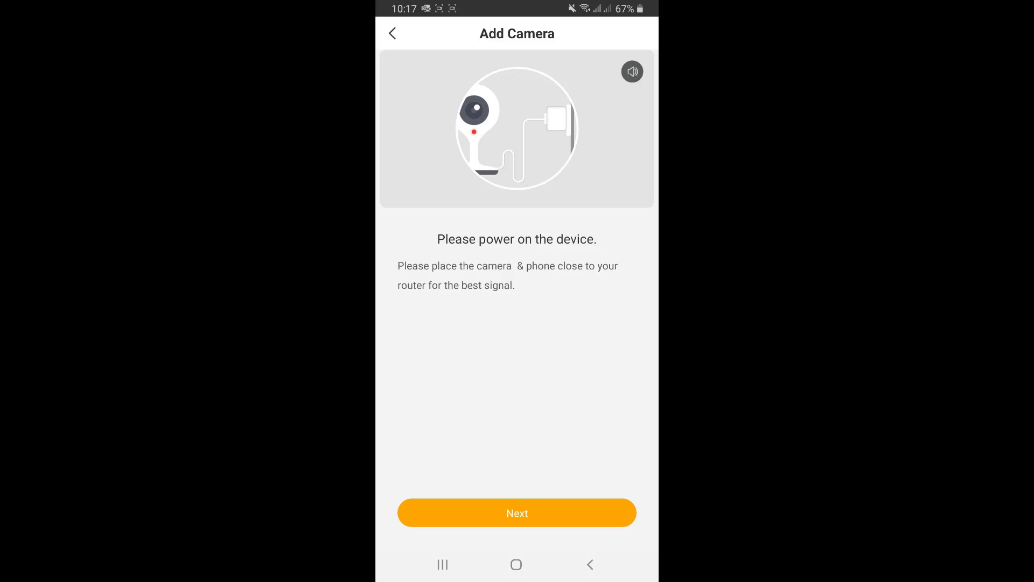
Advance through the power-on and reset instruction screens to Wi-Fi setup
click(517, 513)
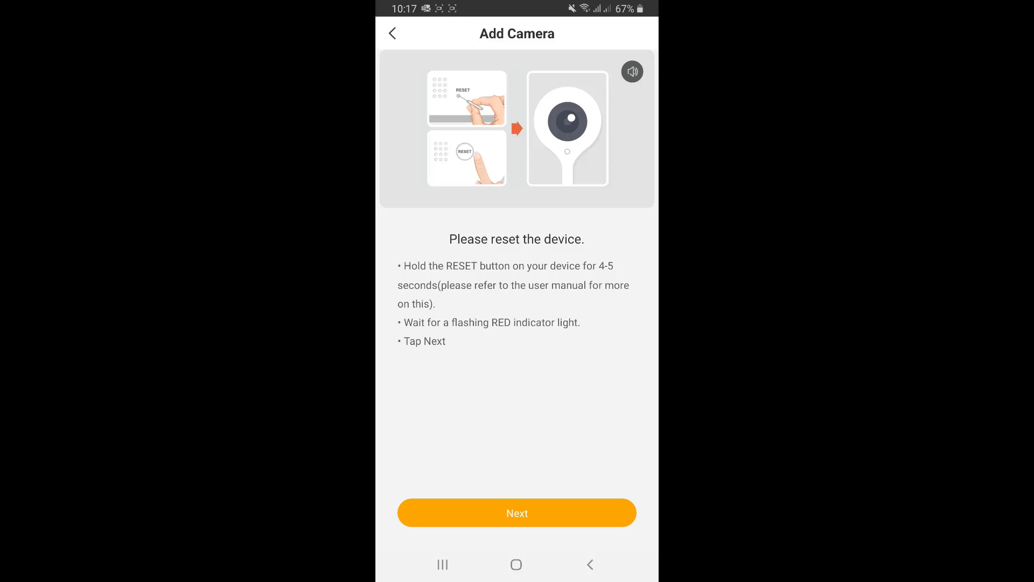
click(517, 512)
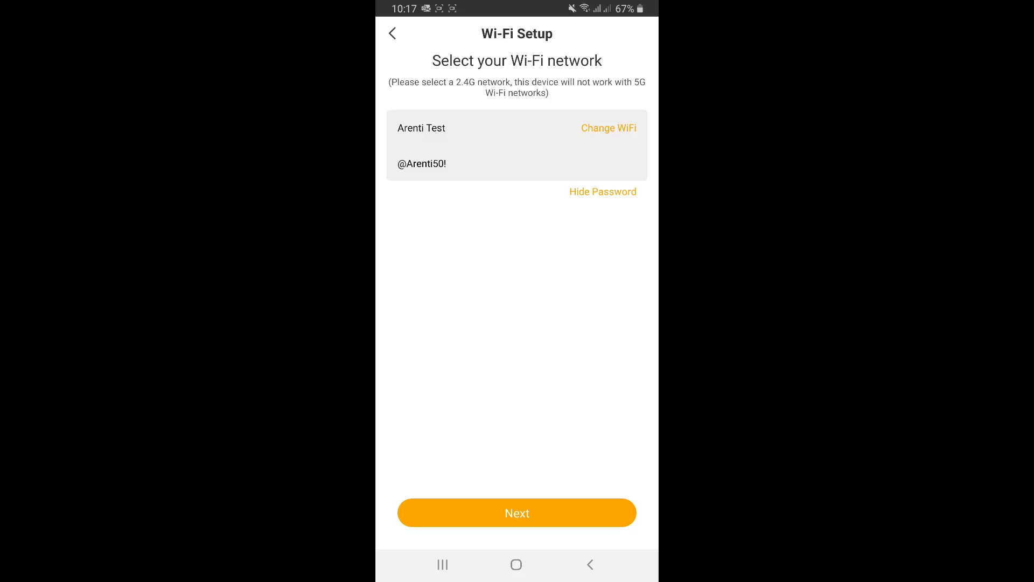
Hide the Wi-Fi password and submit the network credentials, raising the Tips reminder
click(603, 192)
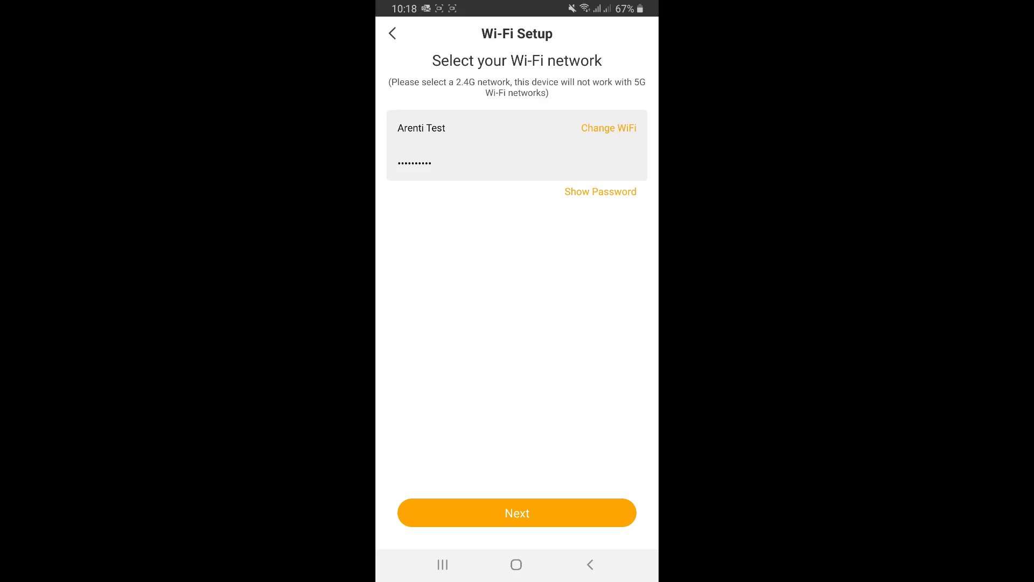
click(517, 513)
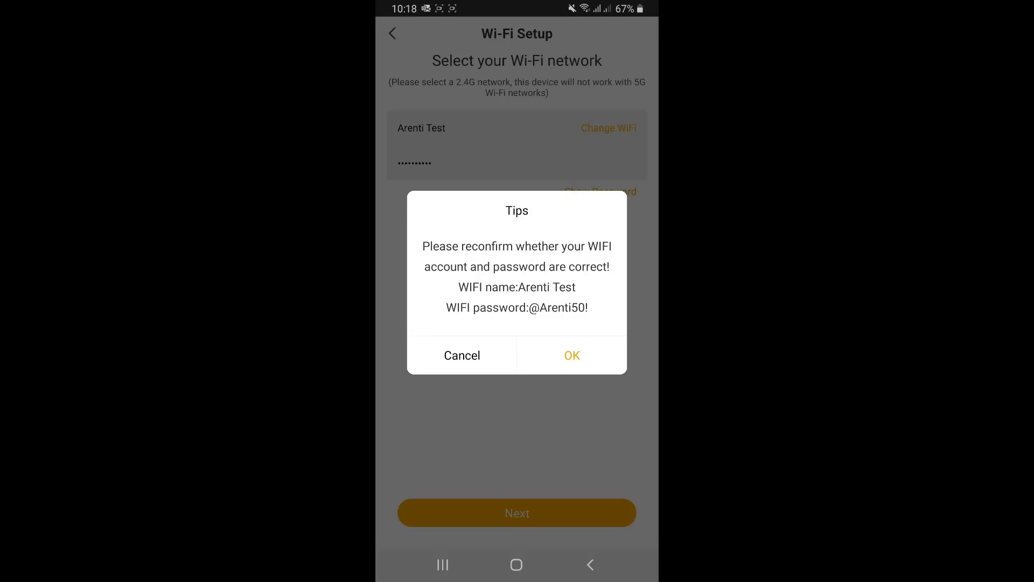
Confirm the Wi-Fi details and continue past Operation instructions to the Scan QR Code screen
click(572, 356)
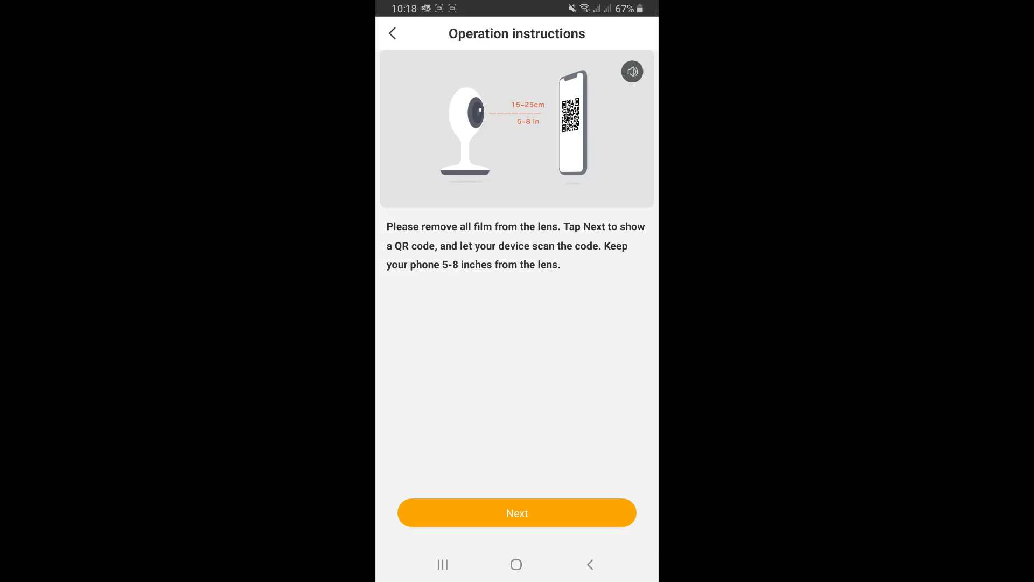
click(517, 513)
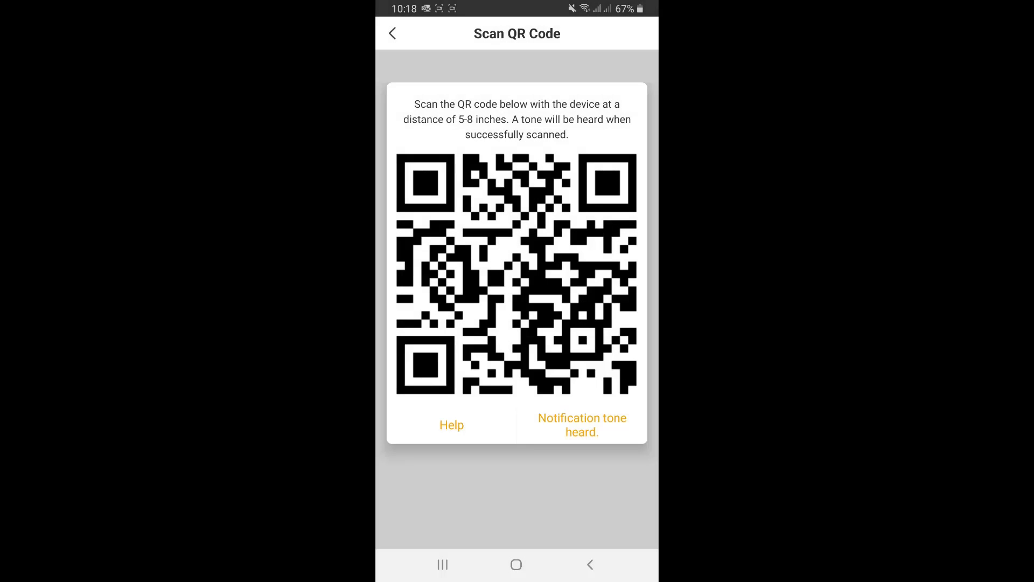